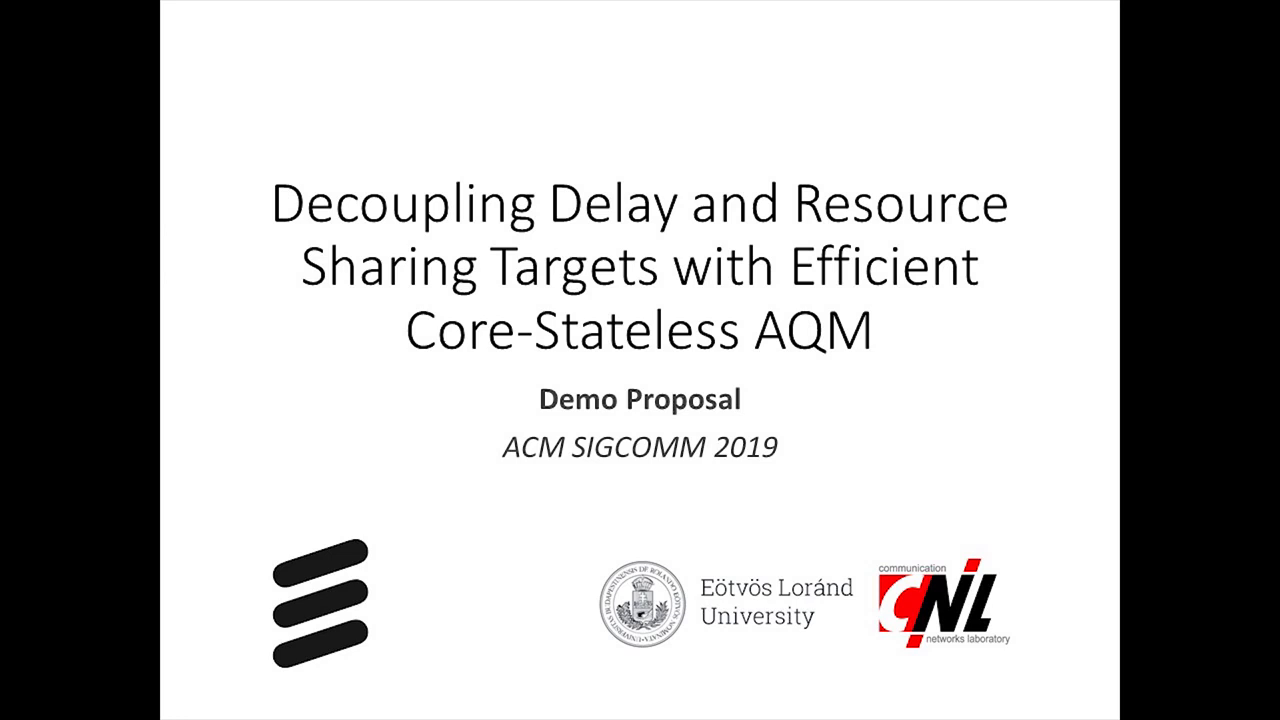
Step: Stop the earlier silver iperf run while watching throughput, delay and queue graphs
key("Right")
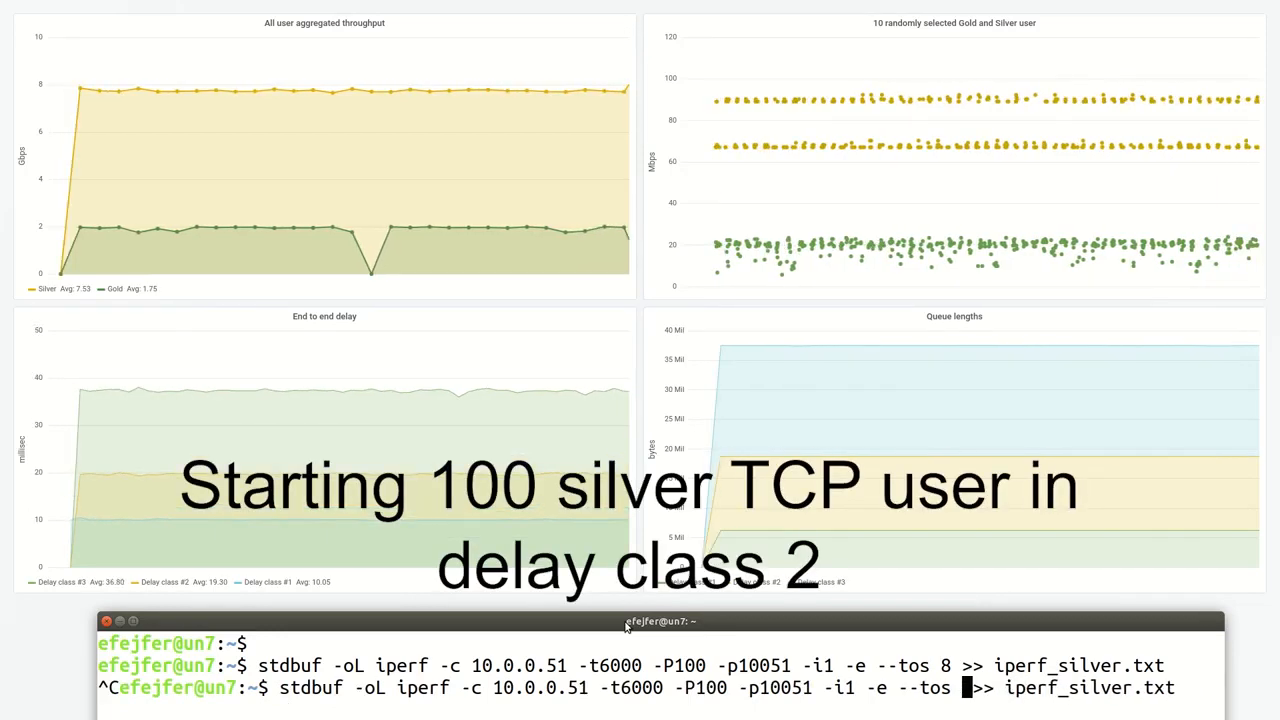
Step: Edit the TOS value, rerun 100 silver iperf TCP flows, then stop them with Ctrl+C
type("4")
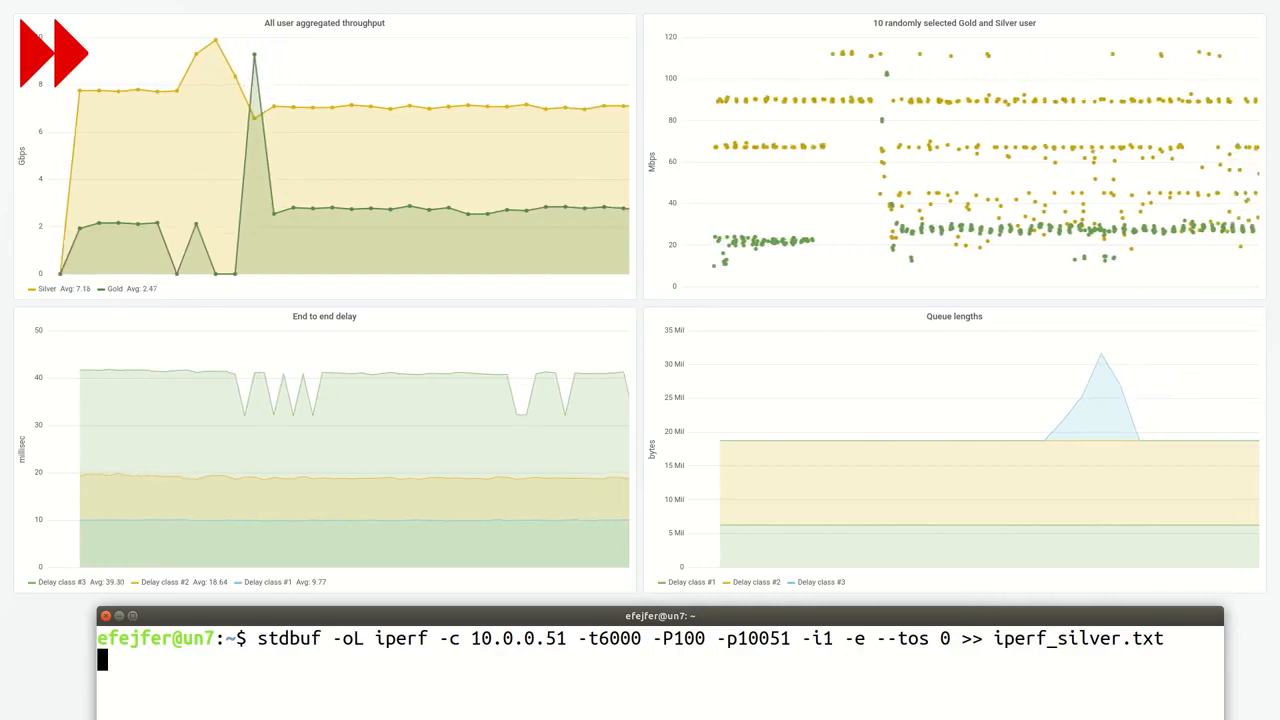
key("ctrl+c")
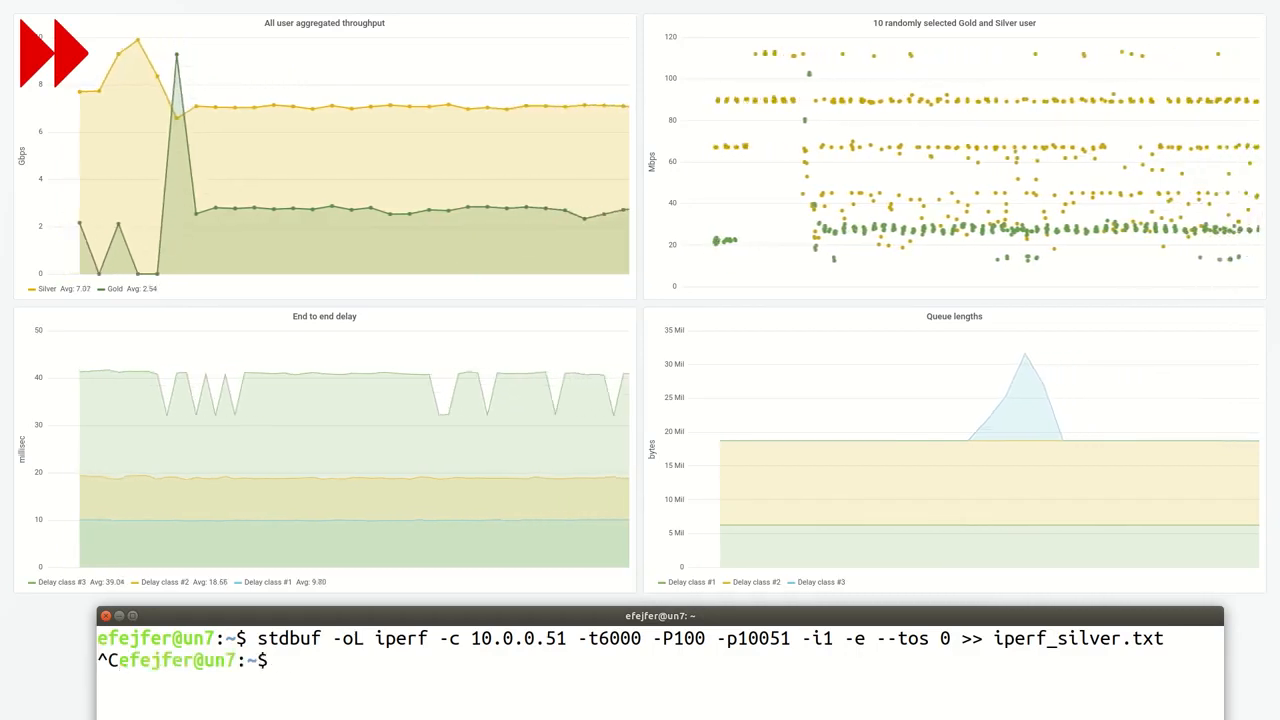